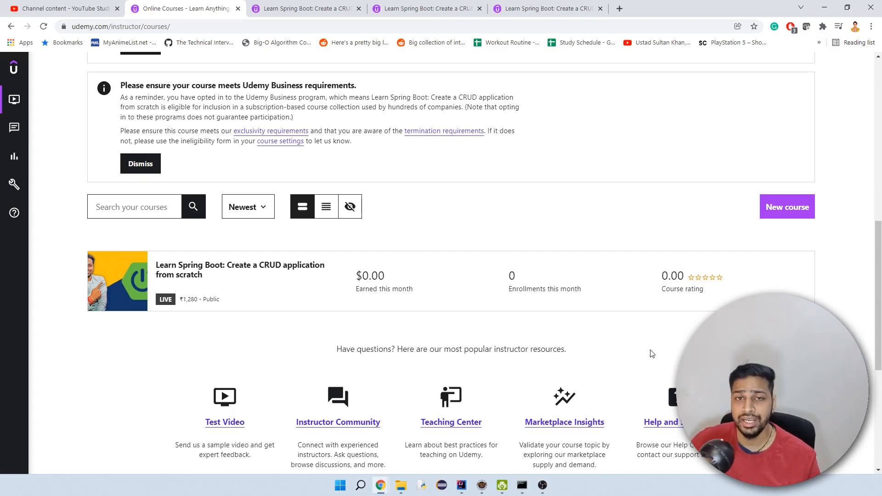
mouse_move(566, 212)
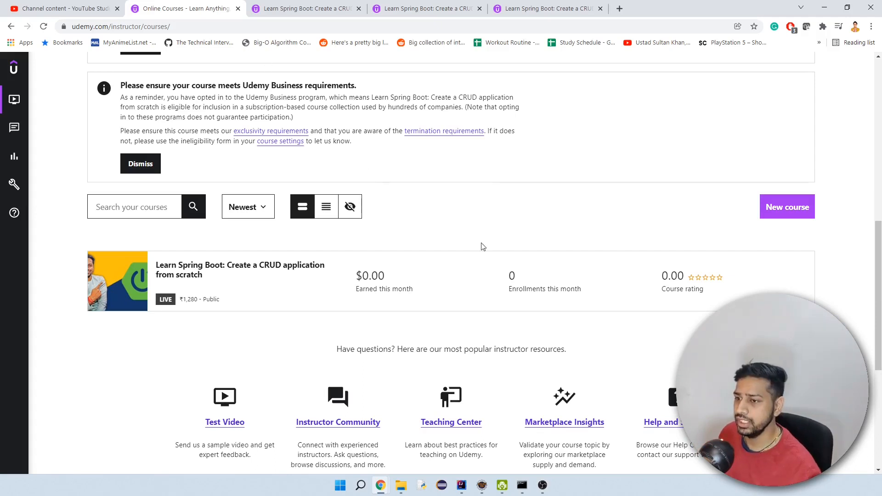
Step: Switch from the curriculum tab to the Spring Boot CRUD course player tab
click(306, 9)
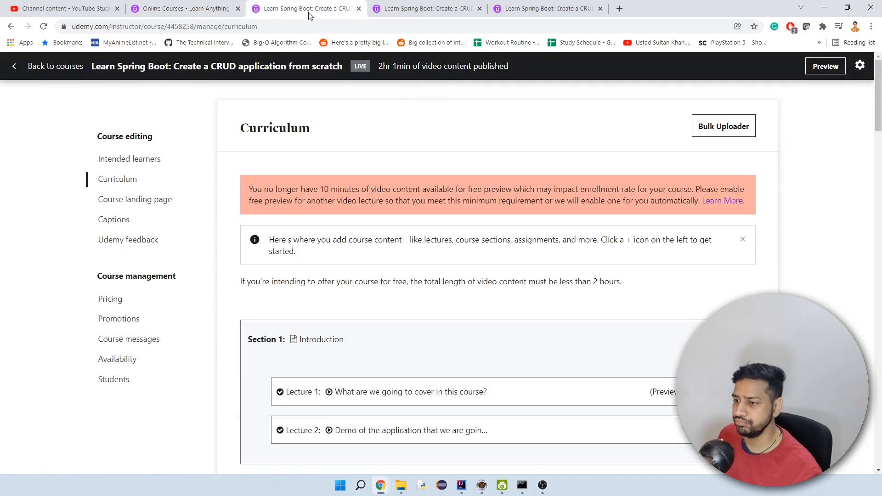
click(428, 8)
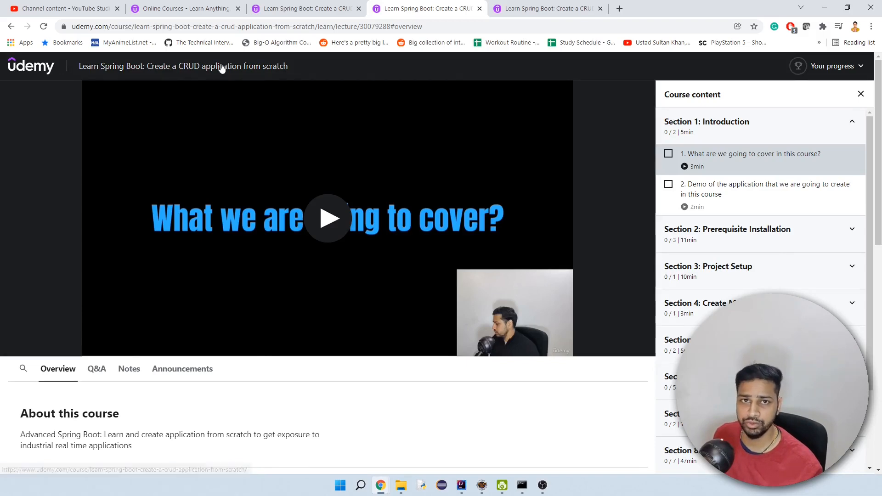
mouse_move(272, 70)
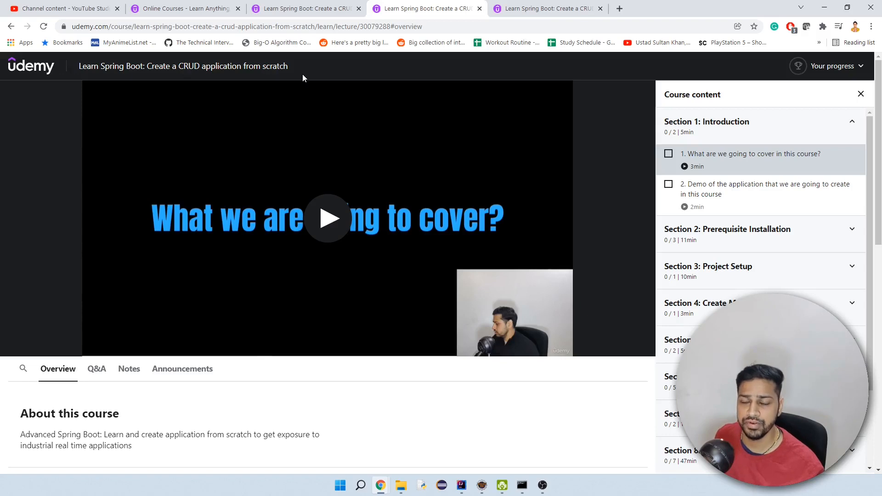
mouse_move(660, 88)
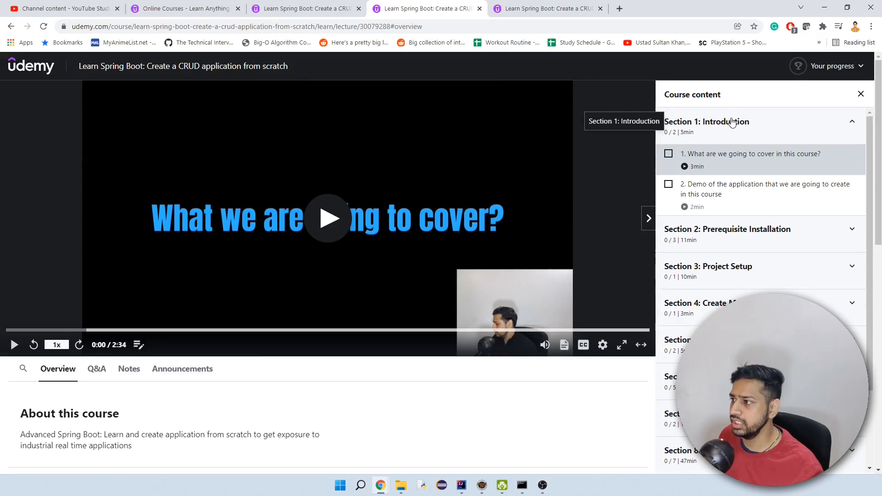
mouse_move(323, 281)
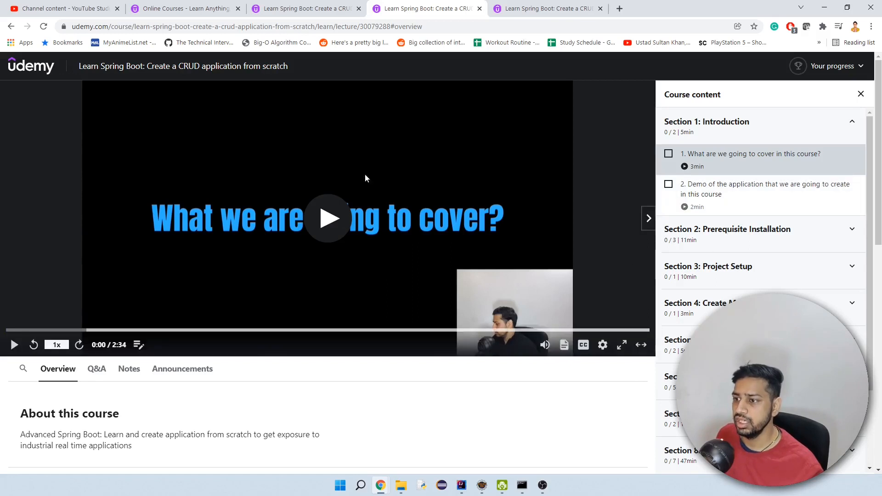
mouse_move(735, 190)
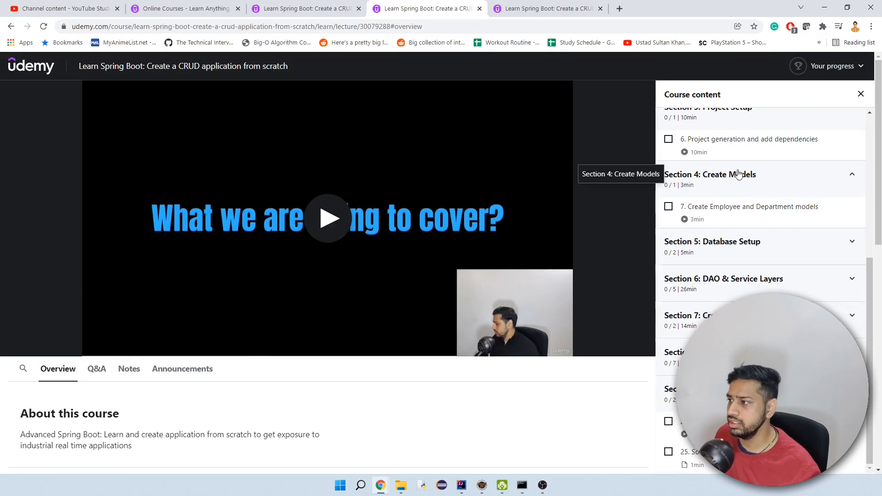
mouse_move(787, 213)
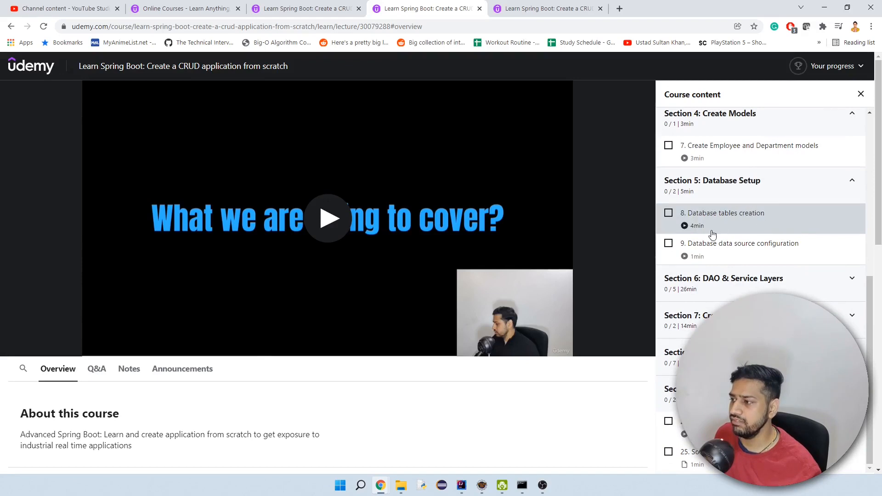
mouse_move(729, 234)
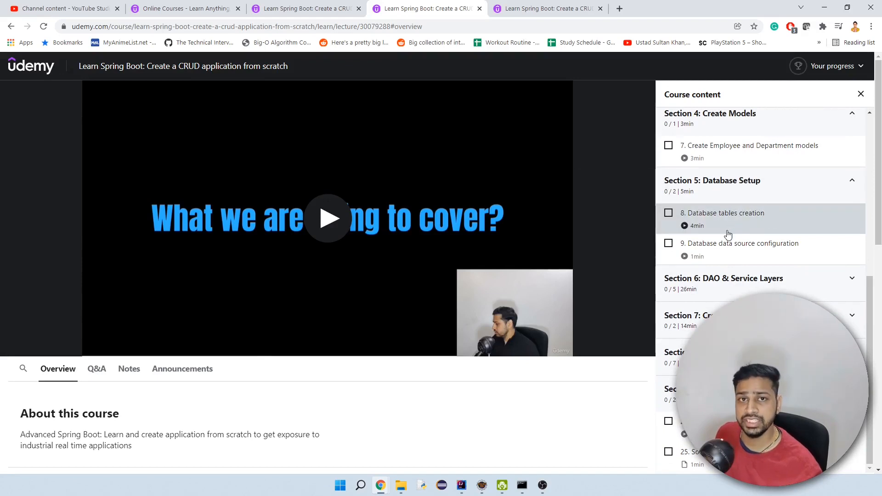
mouse_move(796, 248)
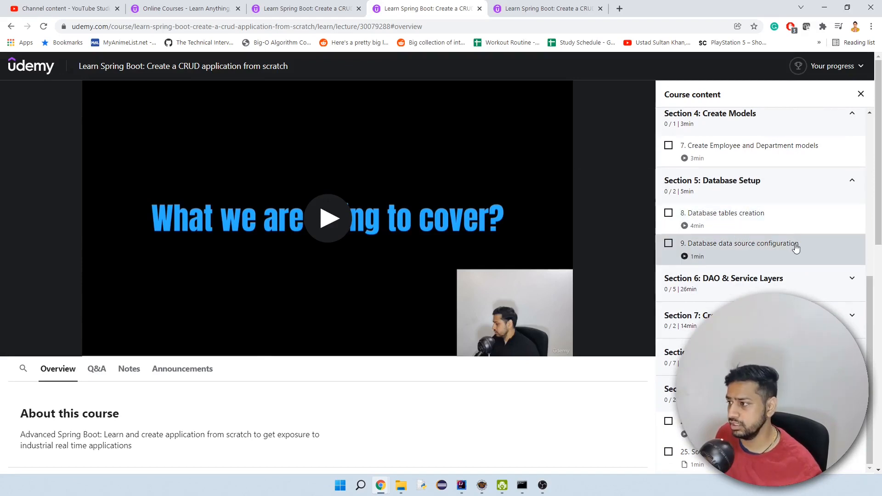
mouse_move(730, 288)
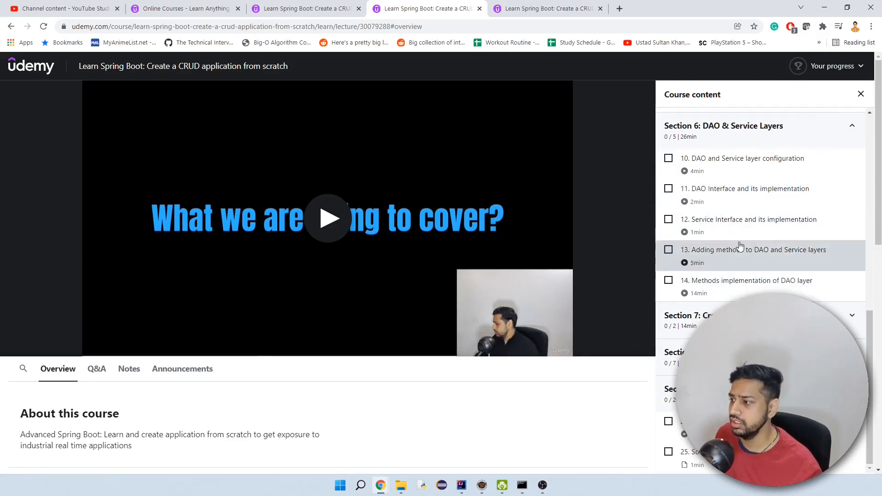
Step: Scroll the Course content sidebar down to reveal Sections 4 to 7
scroll(down, 3)
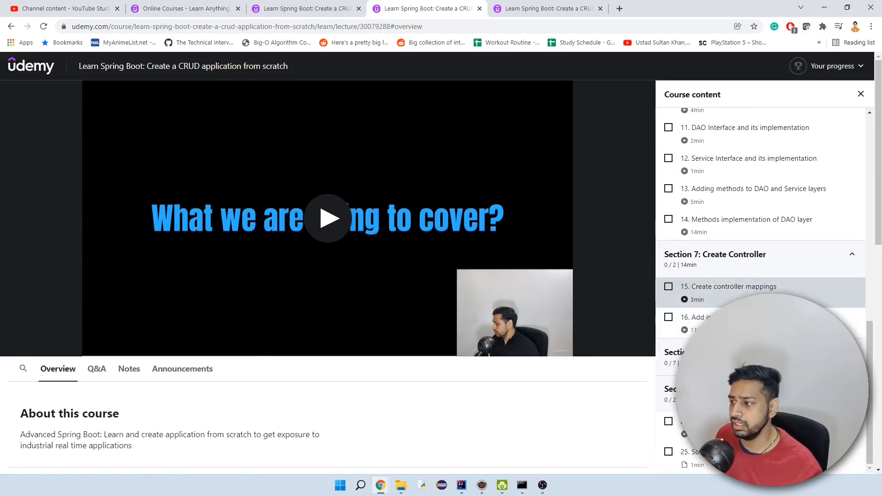
mouse_move(790, 293)
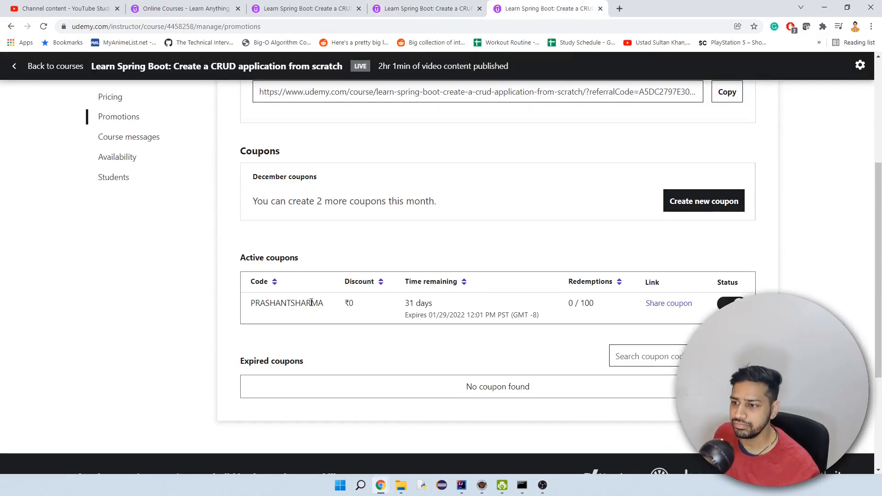
Step: Select the PRASHANTSHARMA coupon code under Active coupons, then switch browser tabs
double_click(286, 303)
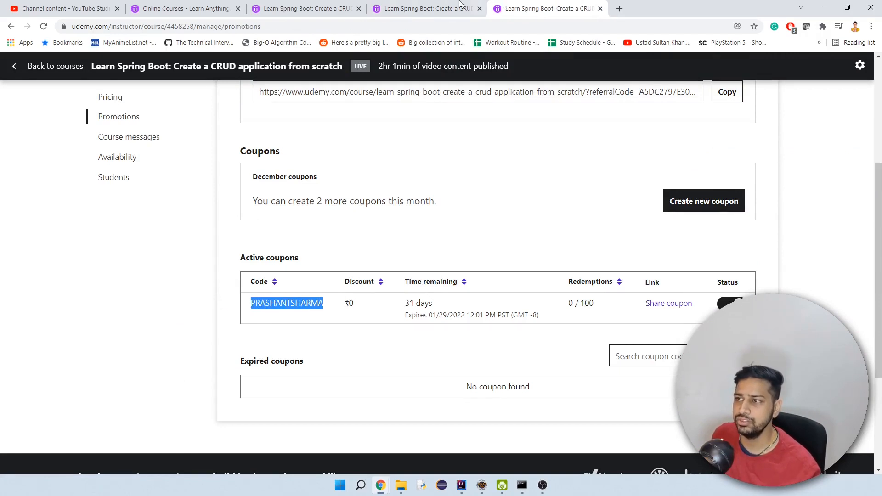
click(426, 8)
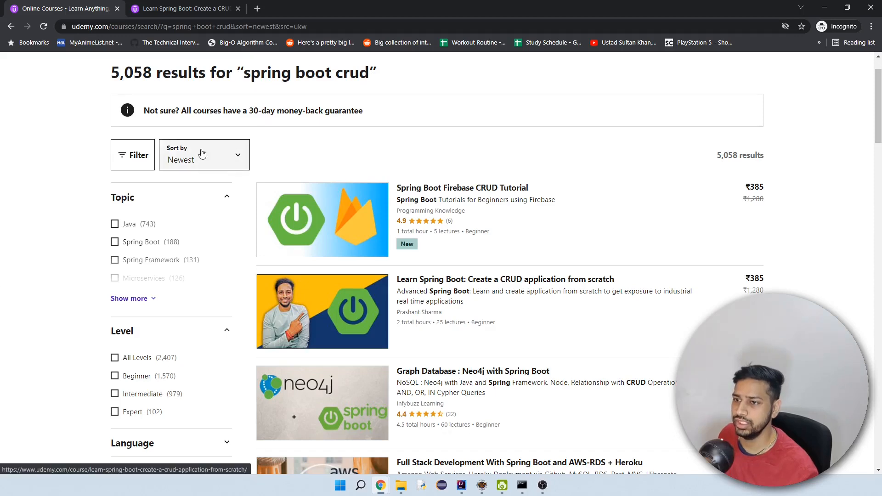
Step: Open the Spring Boot CRUD course from the newest-sorted 'spring boot crud' results
click(504, 279)
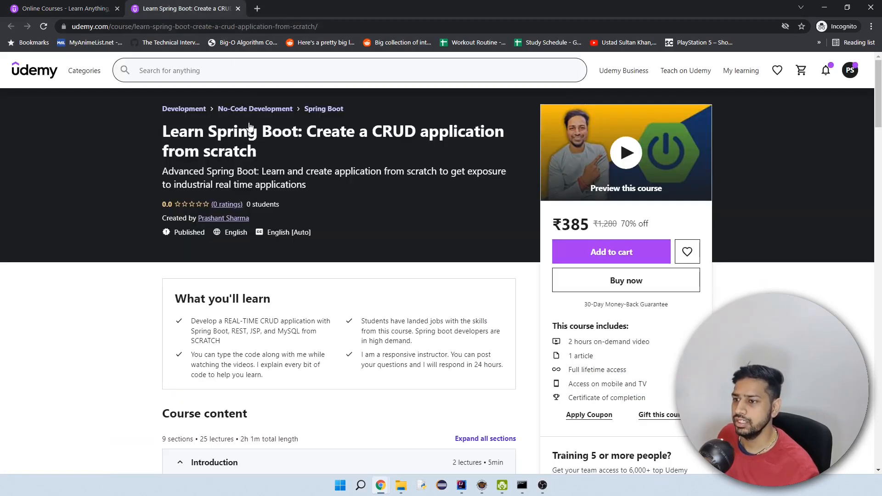
mouse_move(599, 292)
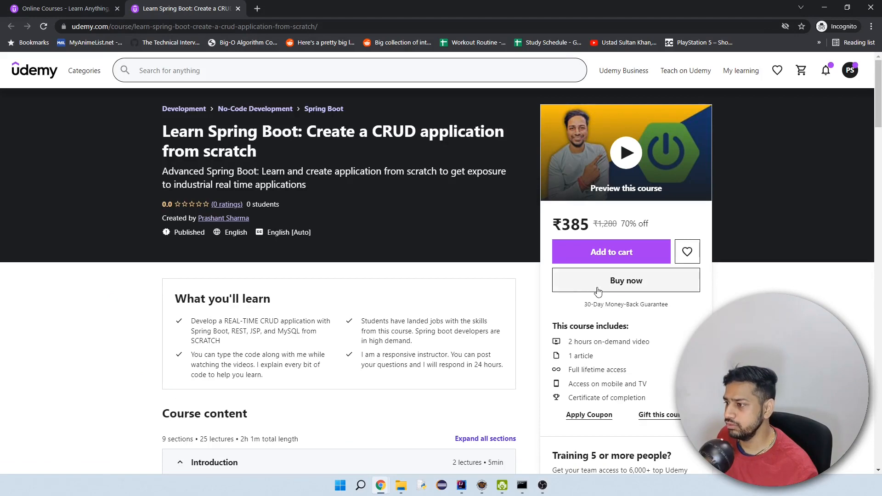
Step: Apply coupon code PRASHANTSHARMA to make the course free
scroll(down, 3)
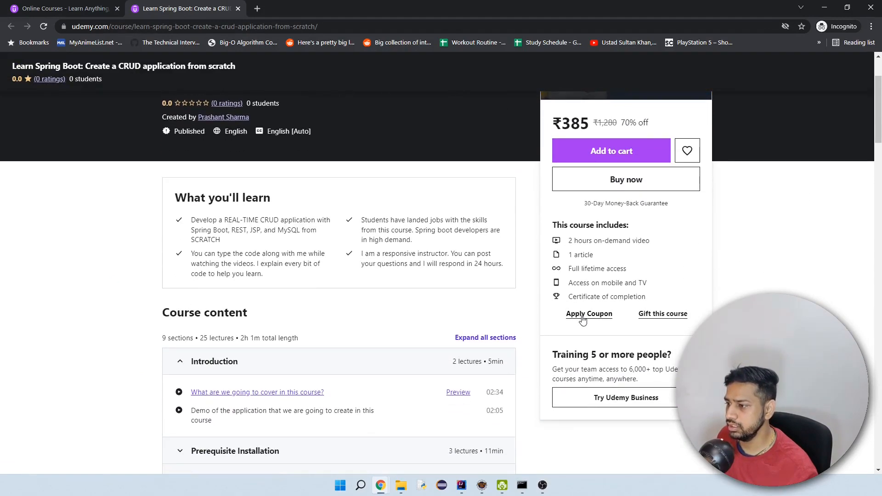
click(589, 314)
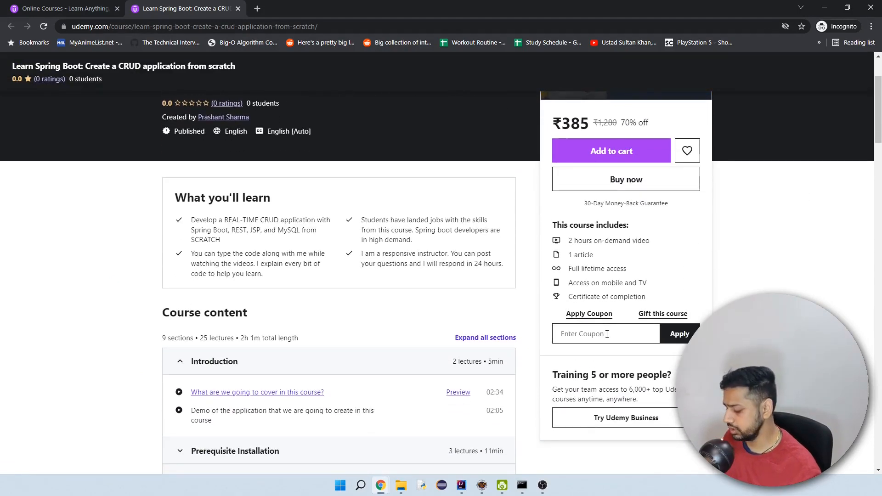
text(PRASHAN)
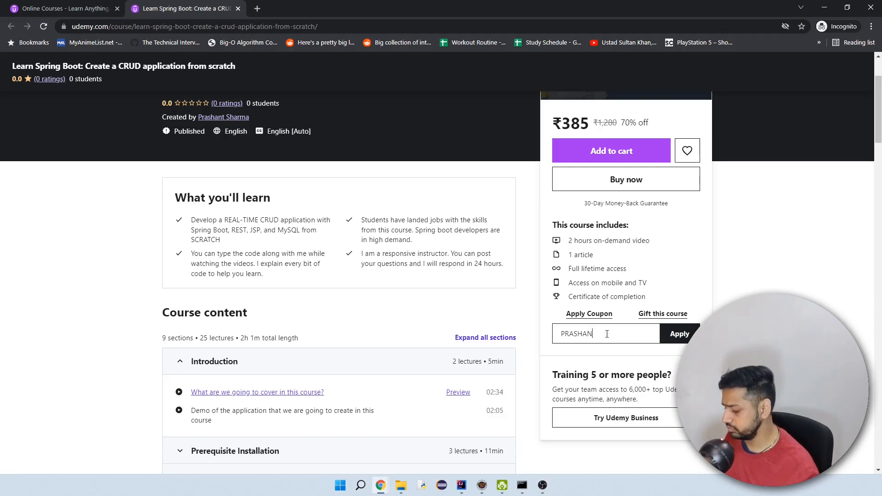
text(TSHARMA)
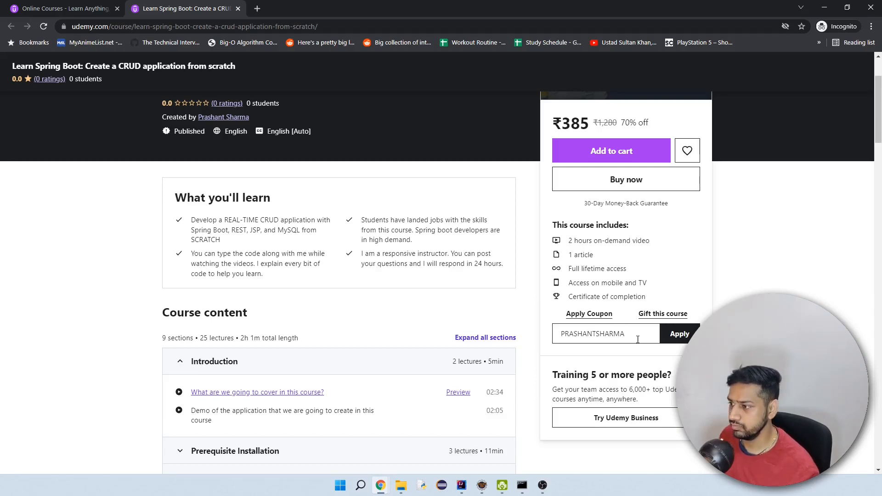
click(679, 334)
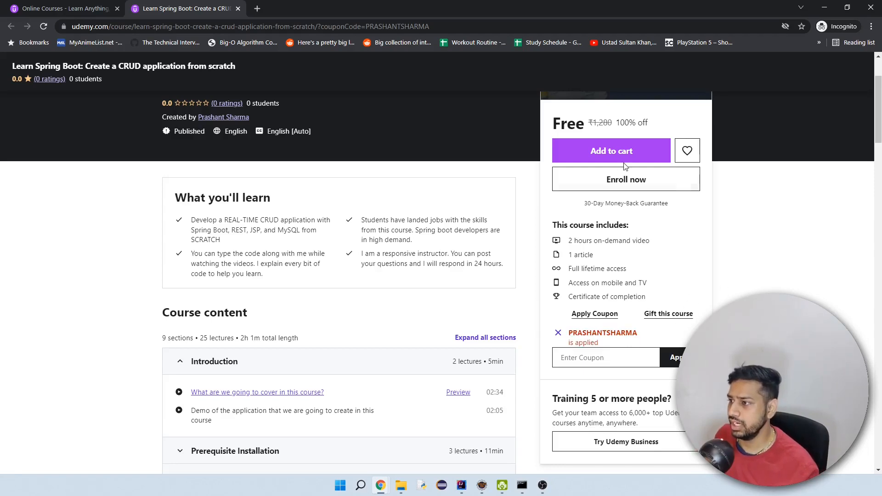
mouse_move(619, 158)
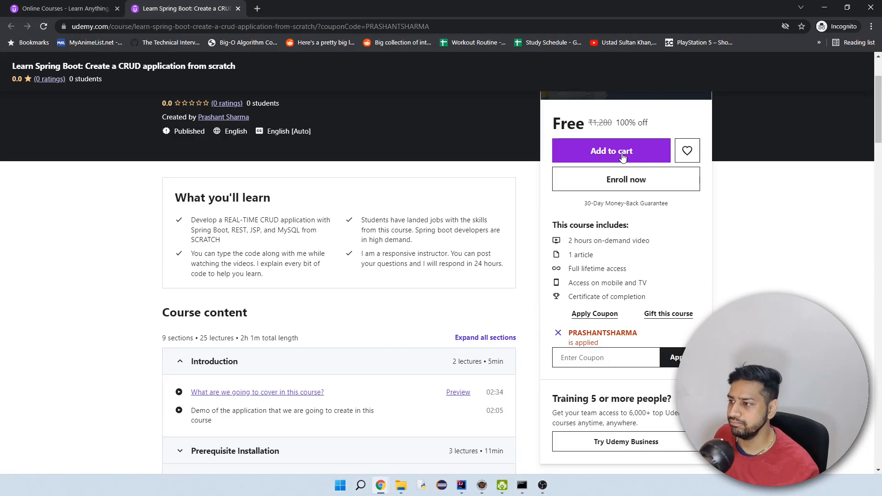
Step: Add the free Spring Boot CRUD course to the cart and go to the cart
click(611, 150)
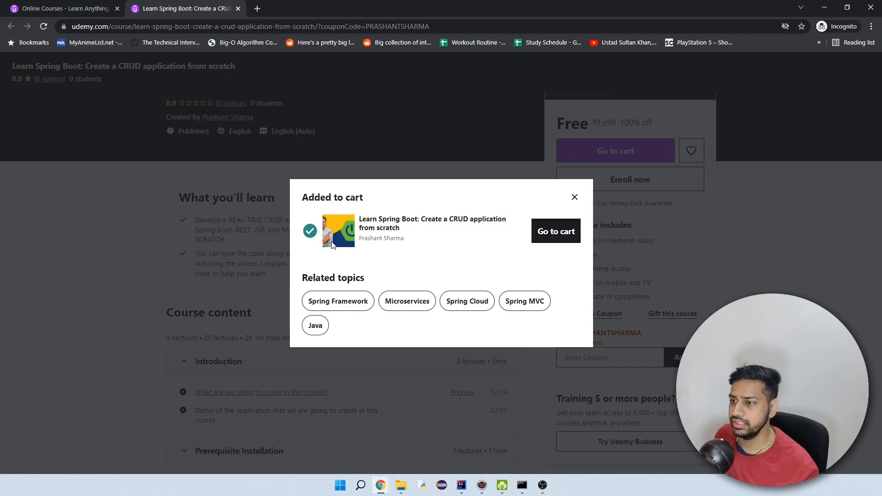
click(555, 231)
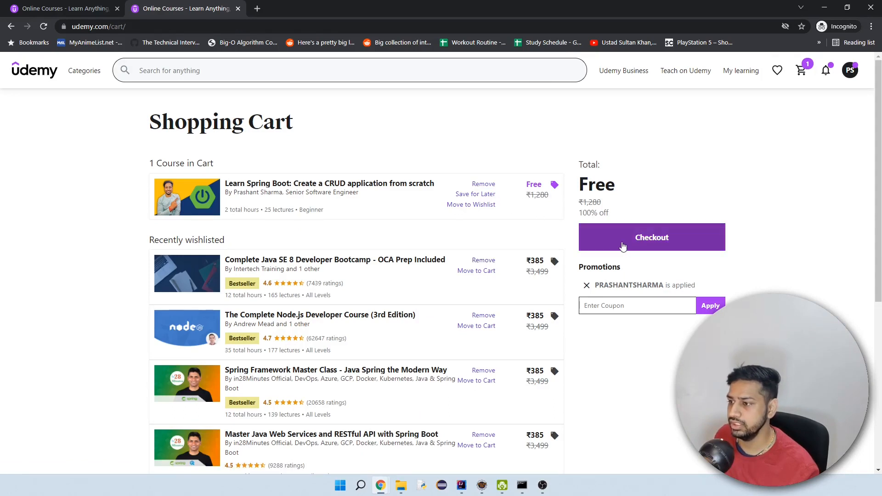
Step: Check out the cart and click Enroll now on the ₹0 checkout page
click(651, 237)
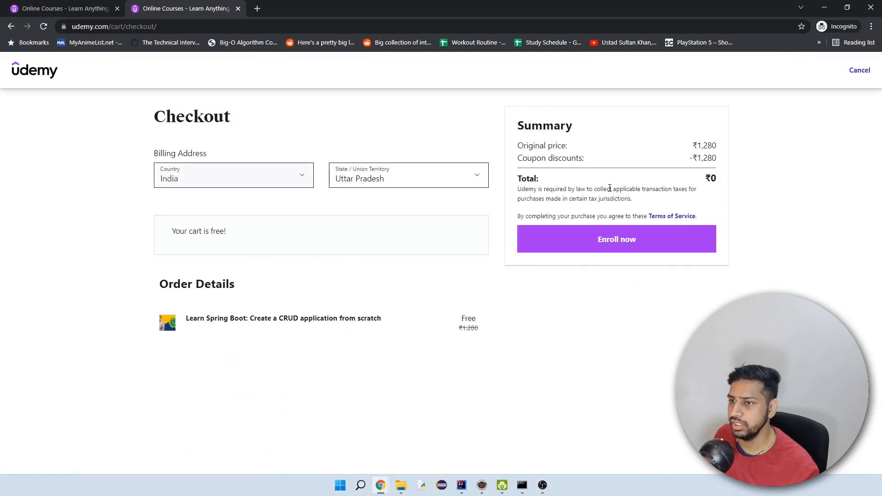
click(616, 239)
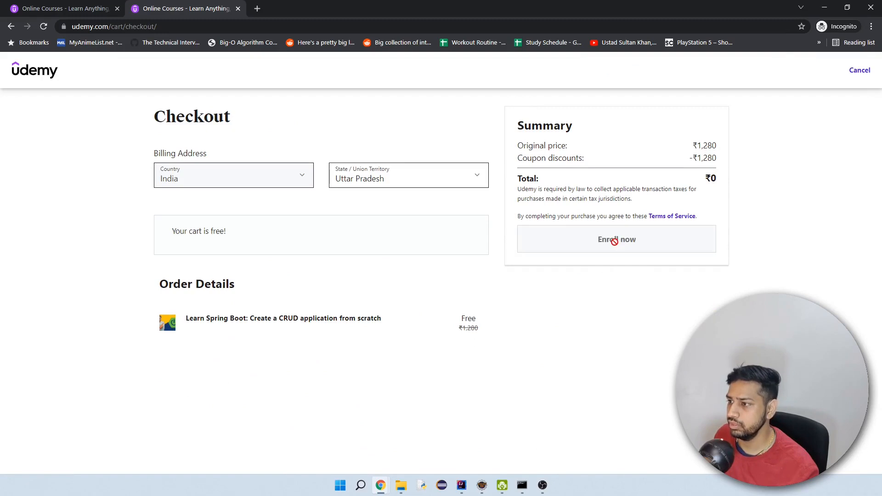
Step: Click Enroll now again to reach the purchase success page
click(616, 239)
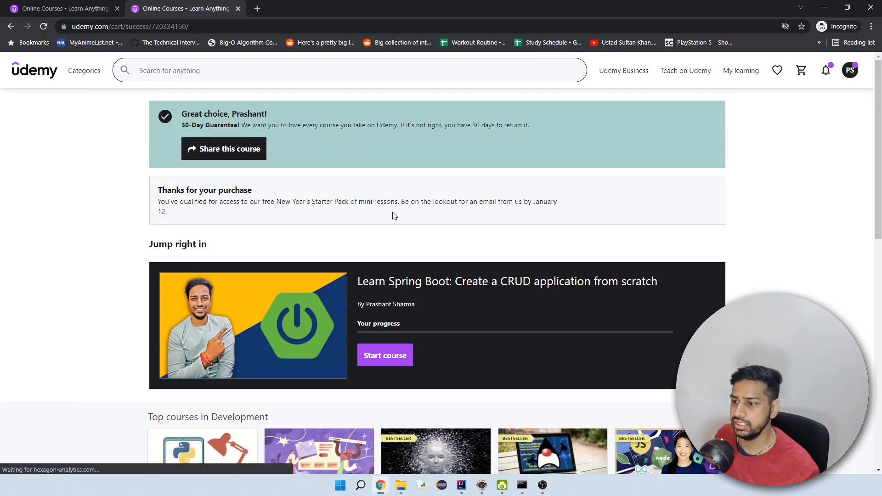
mouse_move(403, 373)
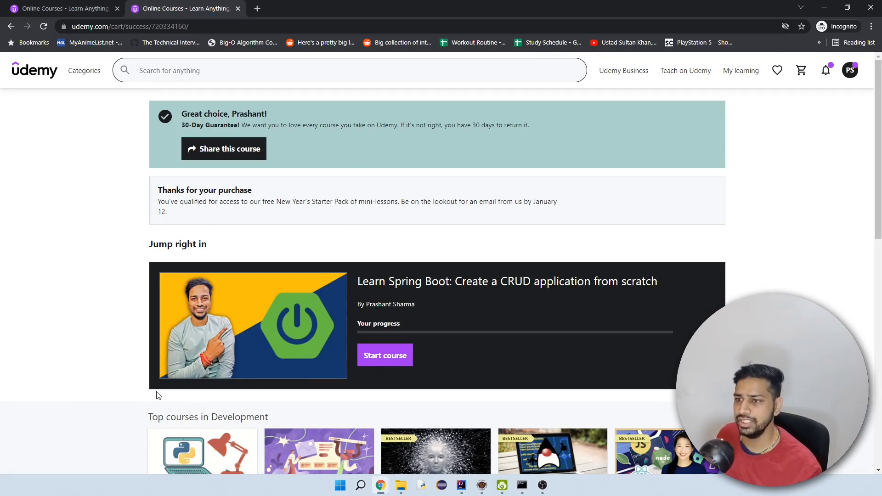
mouse_move(265, 306)
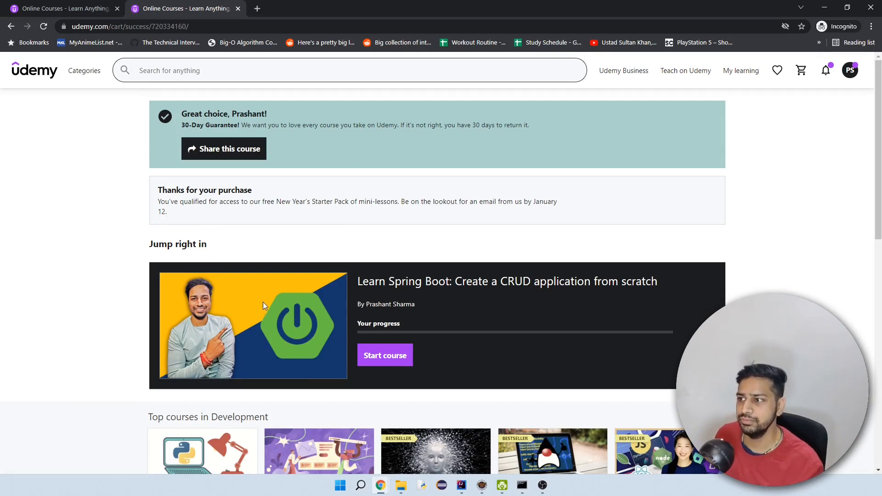